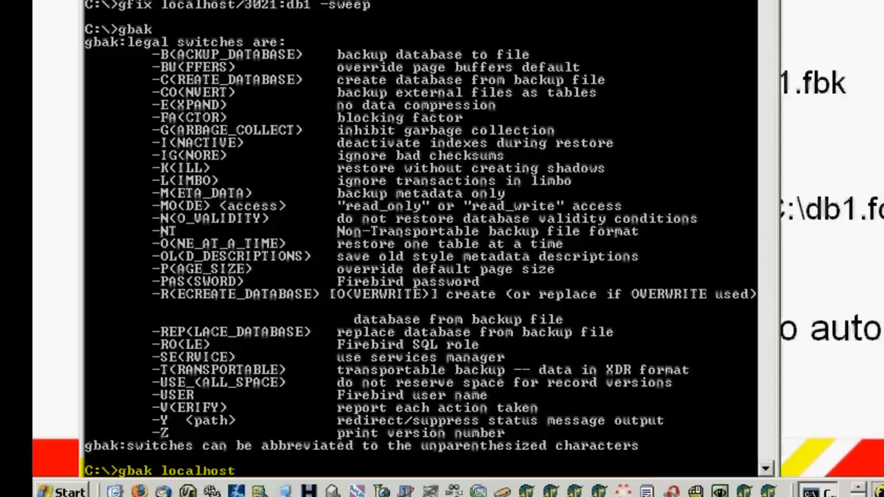
- Run gbak to back up localhost/3021:db1 to c:\db1.fbk, writing 9161216 bytes
{"action": "type", "text": "/3021:db1 c"}
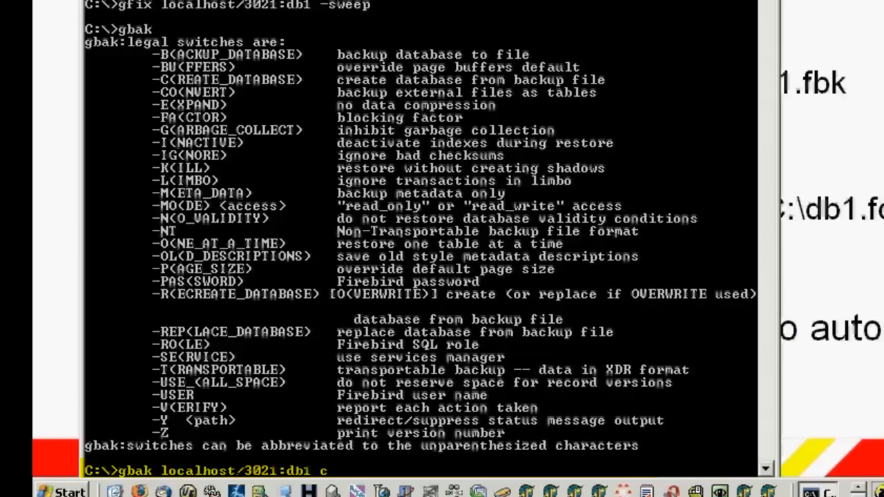
{"action": "type", "text": ":\\db1.fbk"}
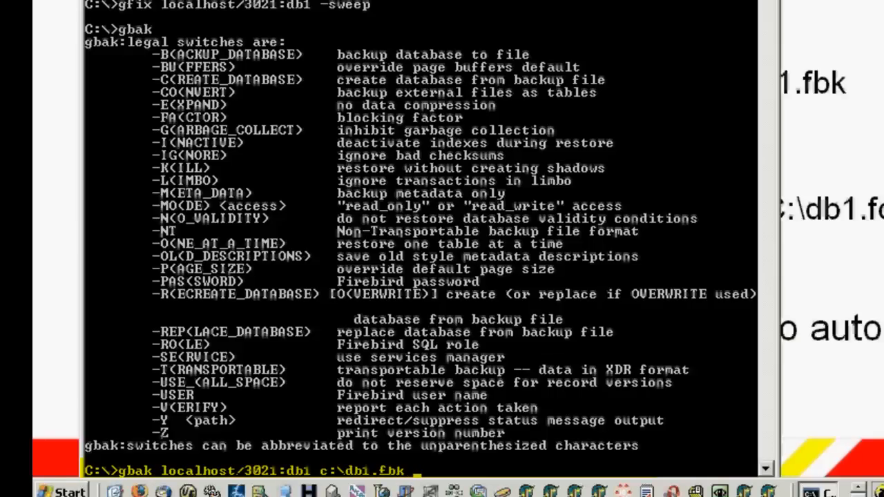
{"action": "key", "text": "Return"}
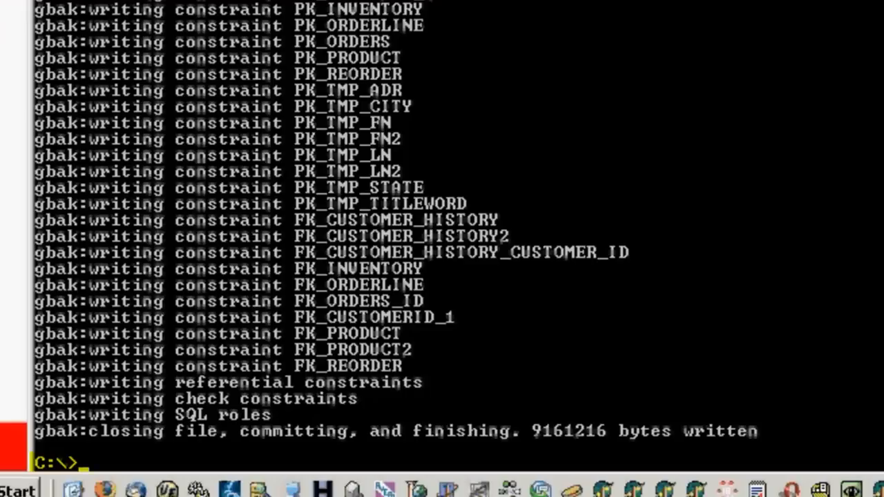
- Start a verbose gbak -c restore of c:\db1.fbk into localhost/3021:c:\db1x.fdb
{"action": "type", "text": "gbak localhost/3021:db1 c:\\db1.fbk -v"}
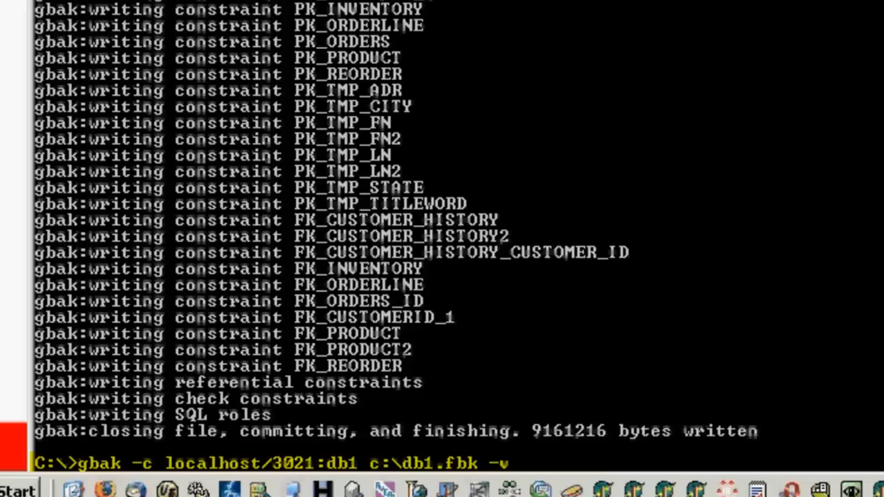
{"action": "type", "text": "gbak -c c:\\db1.fbk localhost/3021:c:\\db1x.fdb -v"}
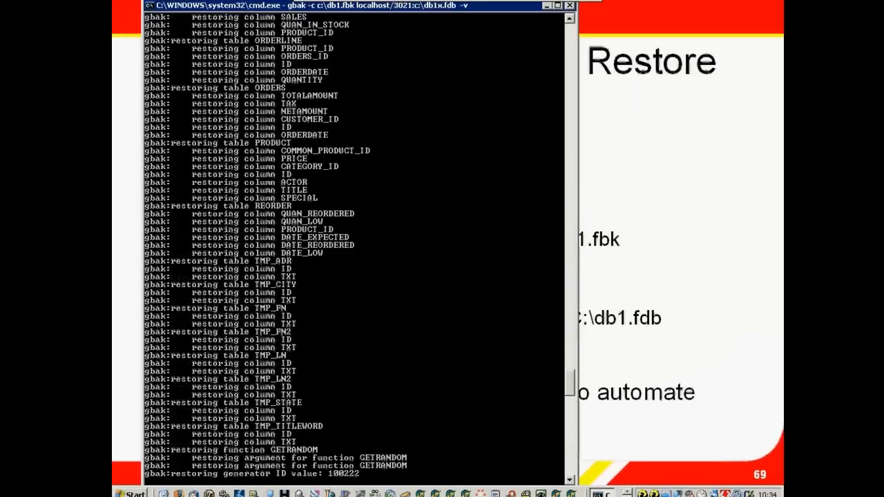
- Scroll the console log as the restore works through procedures, indexes and table records
{"action": "scroll", "scroll_direction": "down", "scroll_amount": 3}
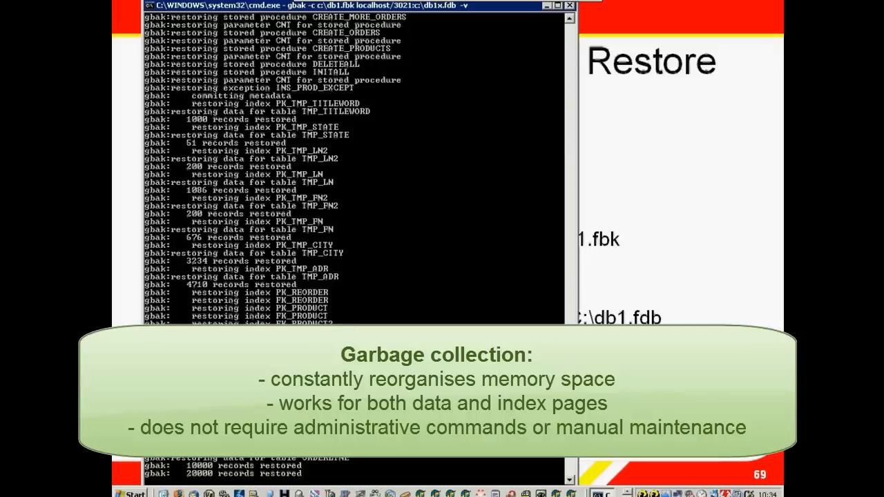
{"action": "scroll", "scroll_direction": "down", "scroll_amount": 3}
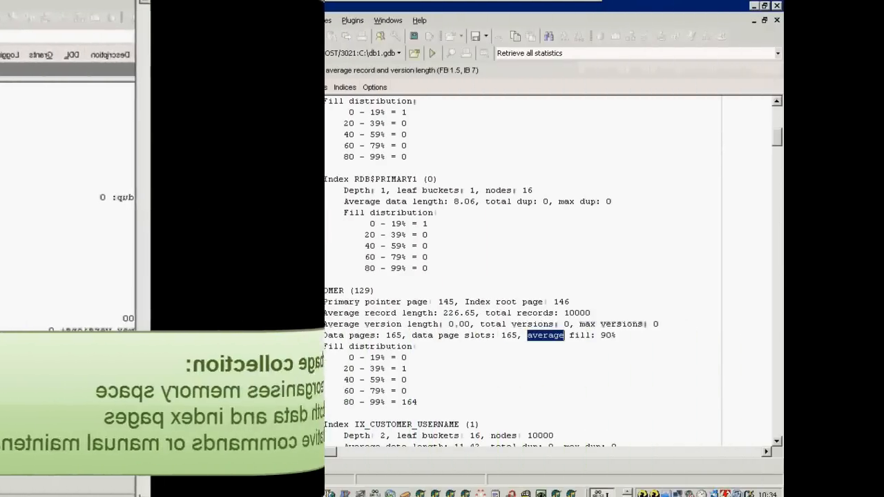
- Re-register the database as c:\db1x.fdb on LOCALHOST/3021 and connect to it
{"action": "right_click", "coordinate": [185, 210]}
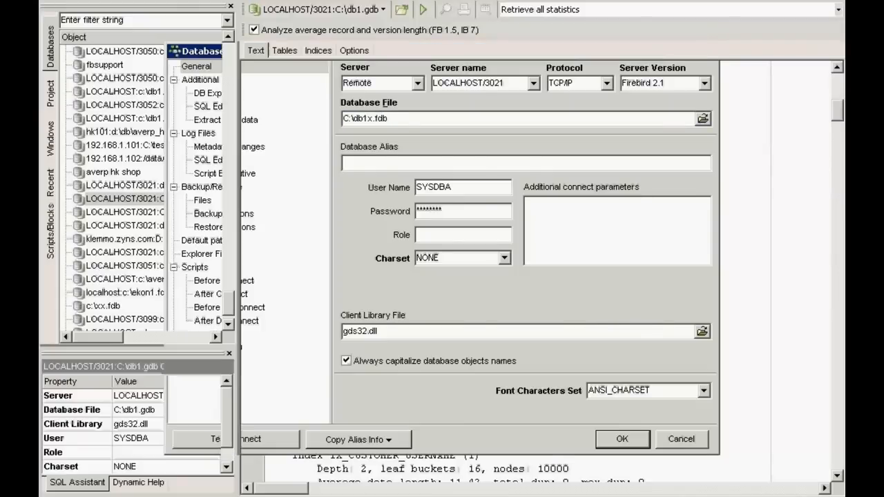
{"action": "left_click", "coordinate": [622, 438]}
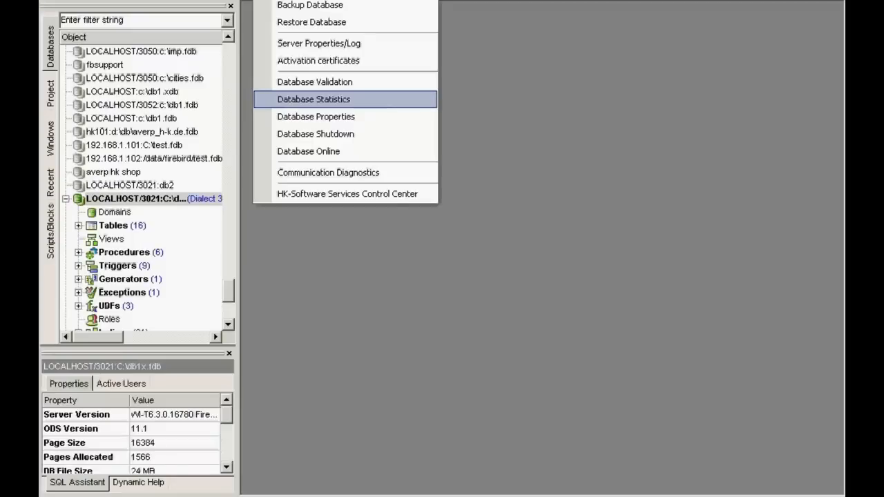
- Show Database Statistics for the restored db1x.fdb via the Services menu
{"action": "left_click", "coordinate": [313, 99]}
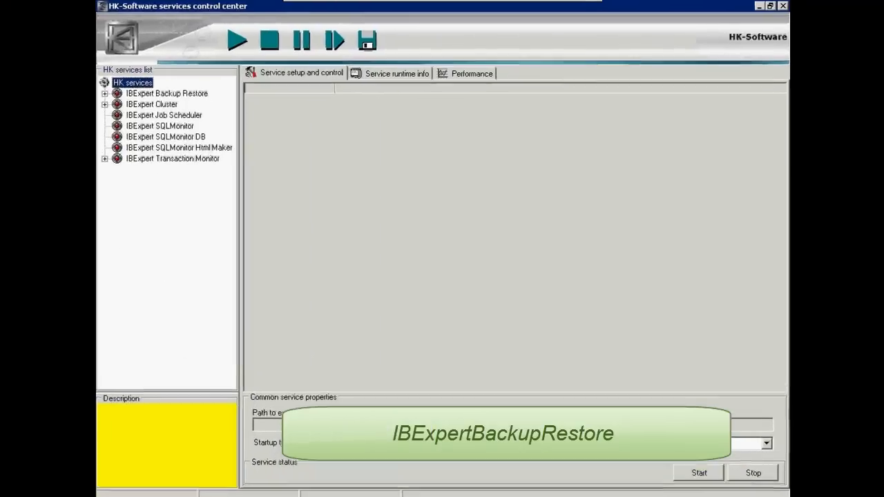
- Select Backup Restore Task 2 and expand its Restore, MailNotification and MailLogOn settings
{"action": "left_click", "coordinate": [104, 94]}
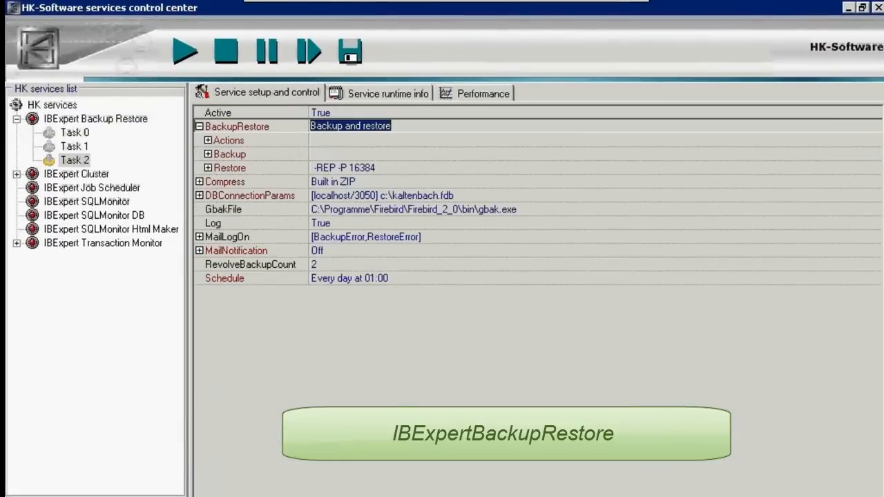
{"action": "left_click", "coordinate": [200, 168]}
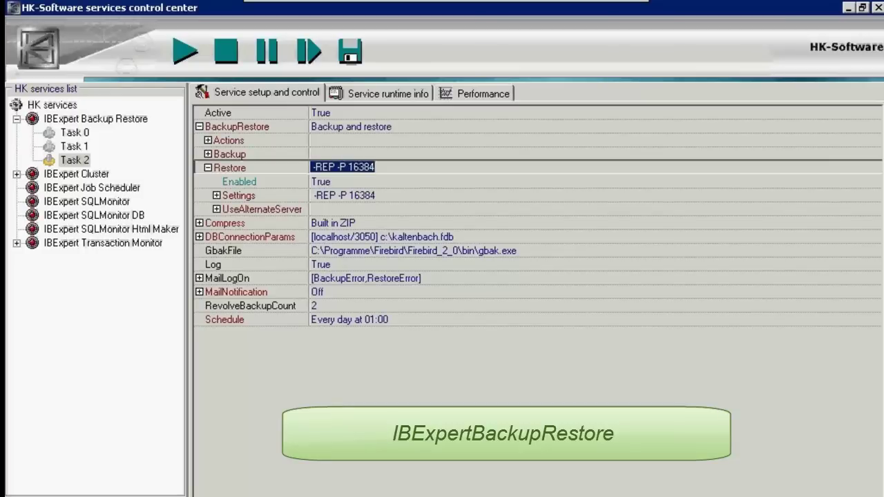
{"action": "left_click", "coordinate": [200, 291]}
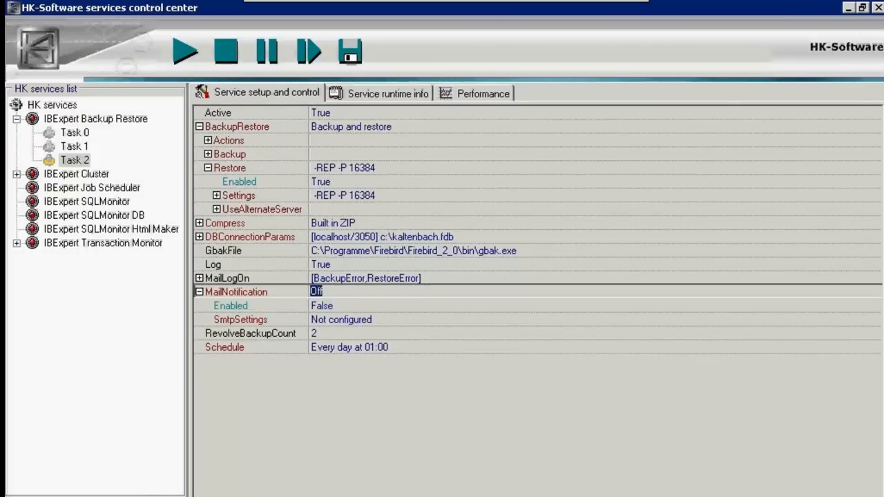
{"action": "left_click", "coordinate": [200, 277]}
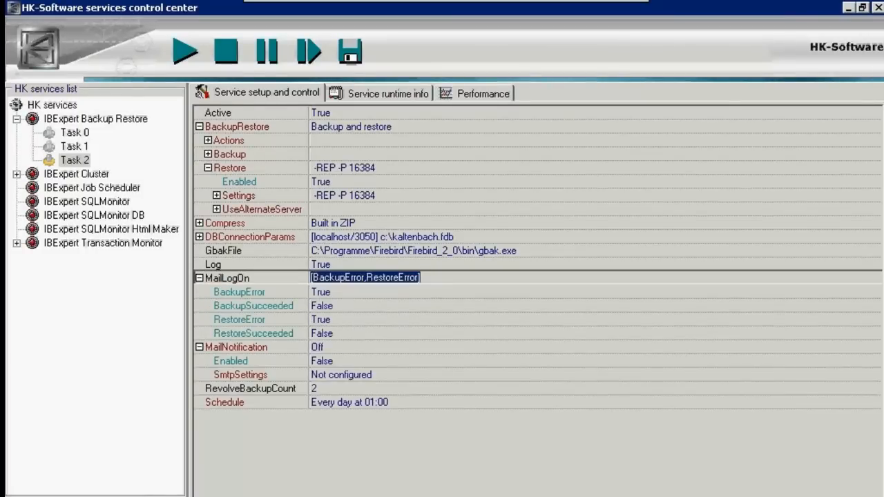